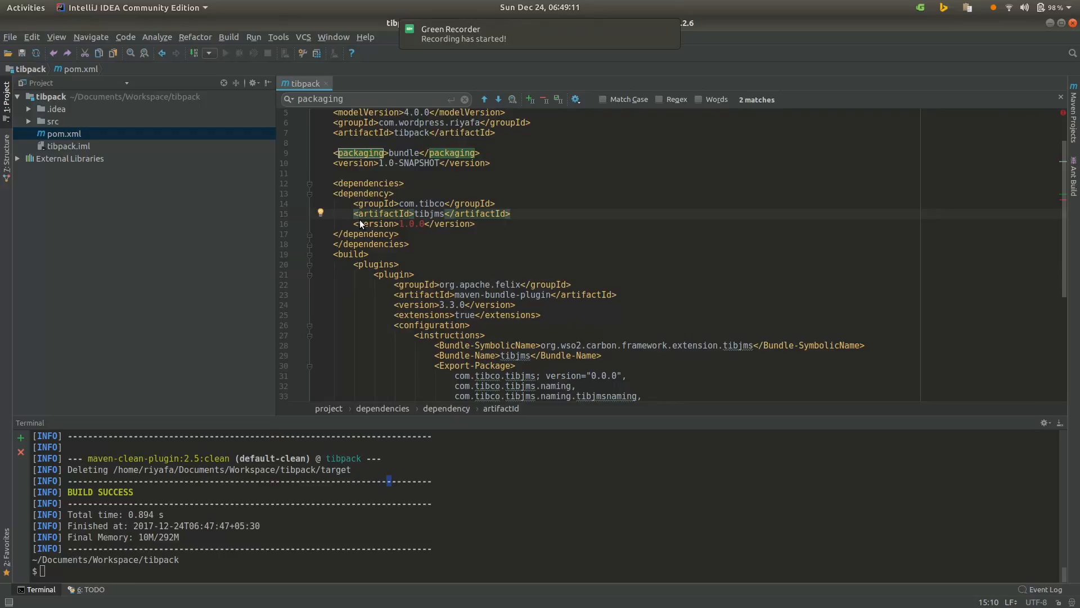
pyautogui.moveTo(435, 51)
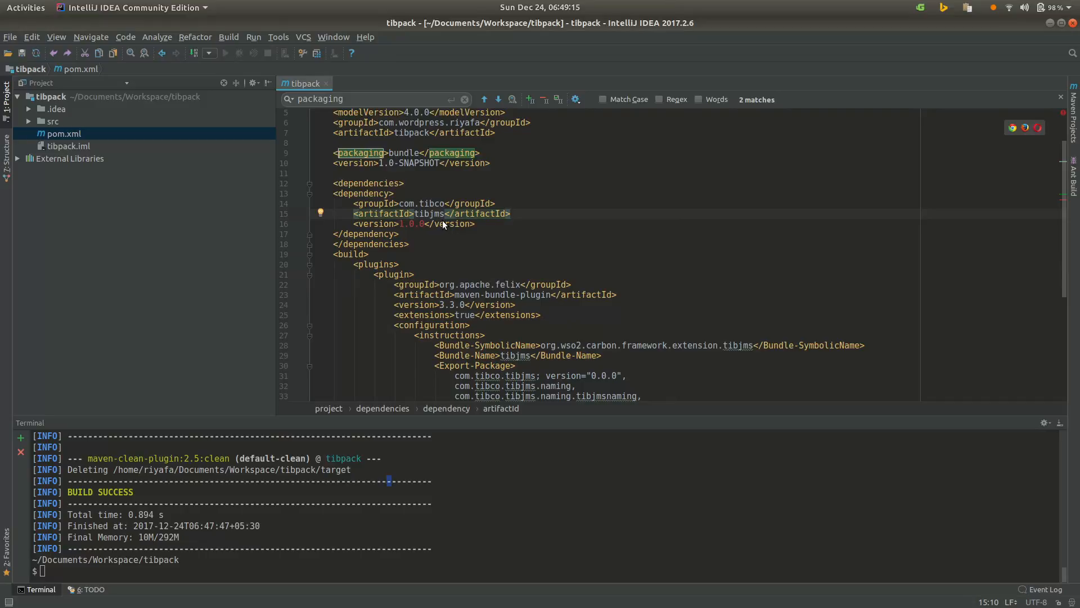
pyautogui.moveTo(116, 167)
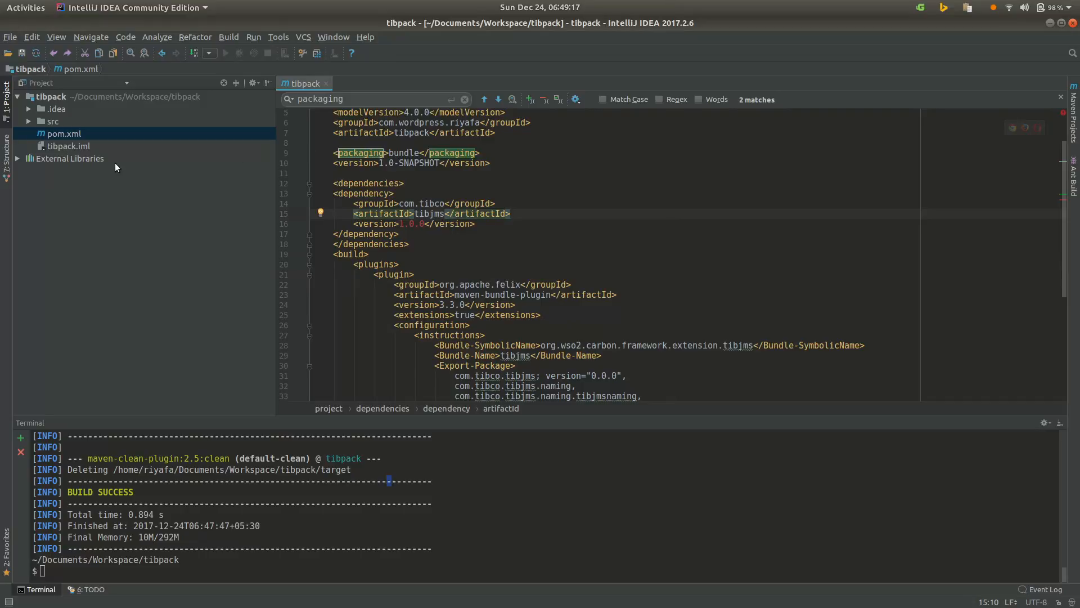
pyautogui.moveTo(221, 230)
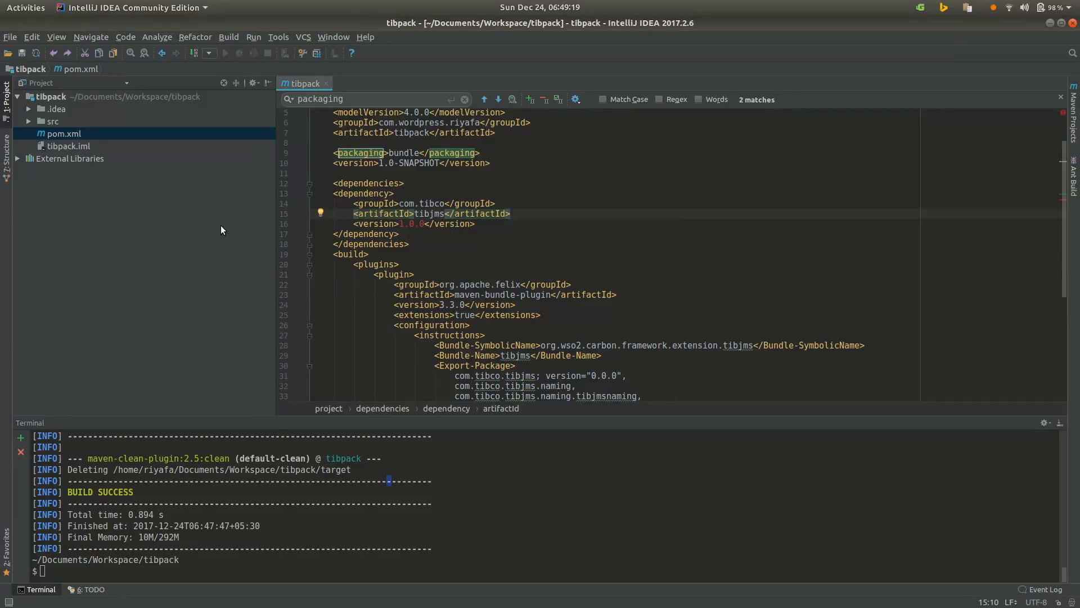
pyautogui.moveTo(446, 232)
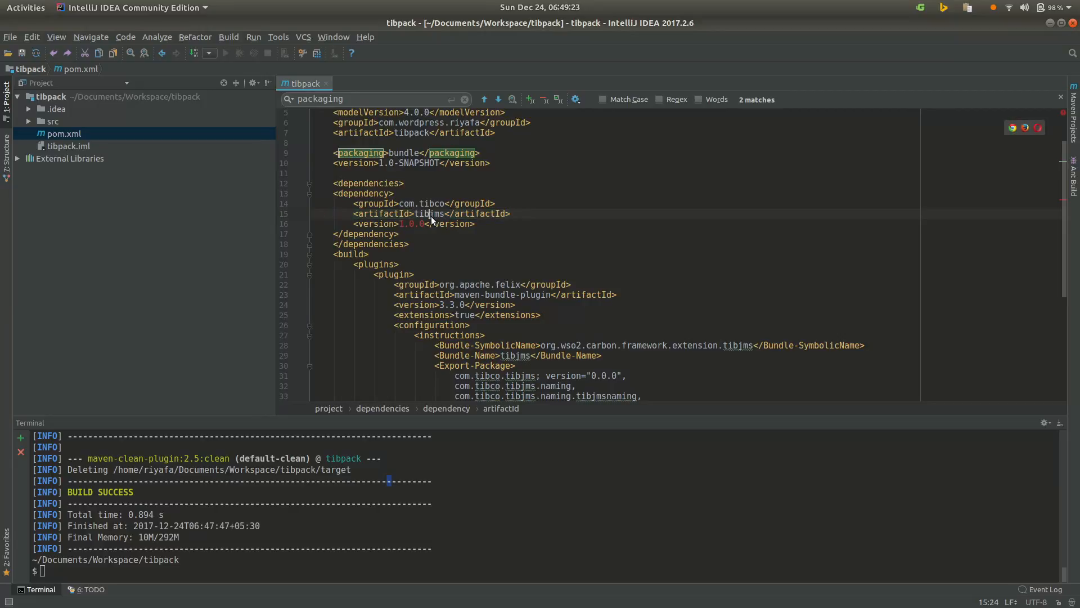
pyautogui.moveTo(444, 274)
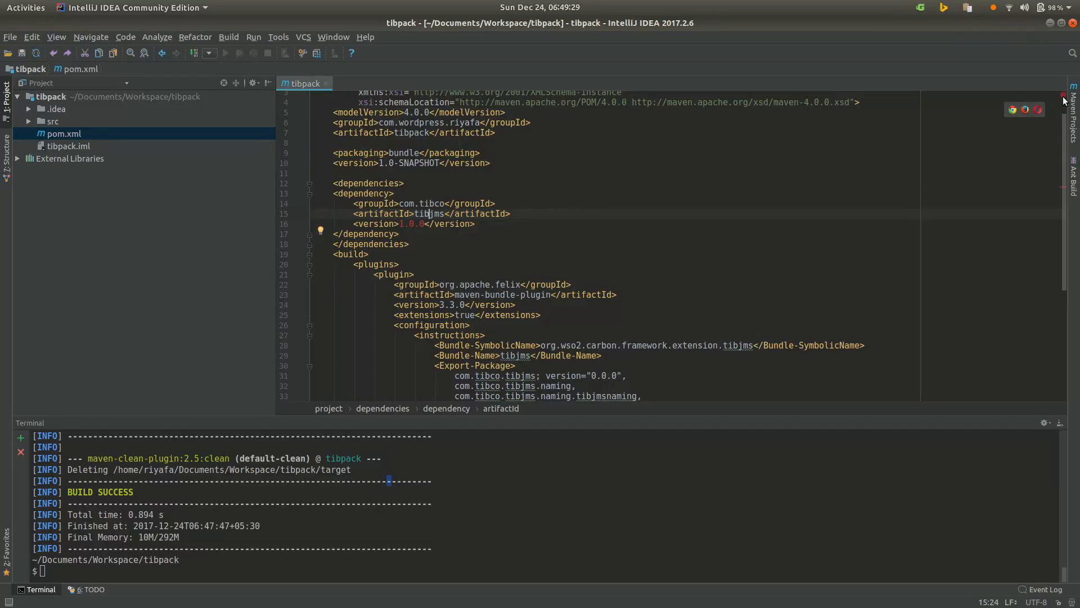
pyautogui.moveTo(402, 234)
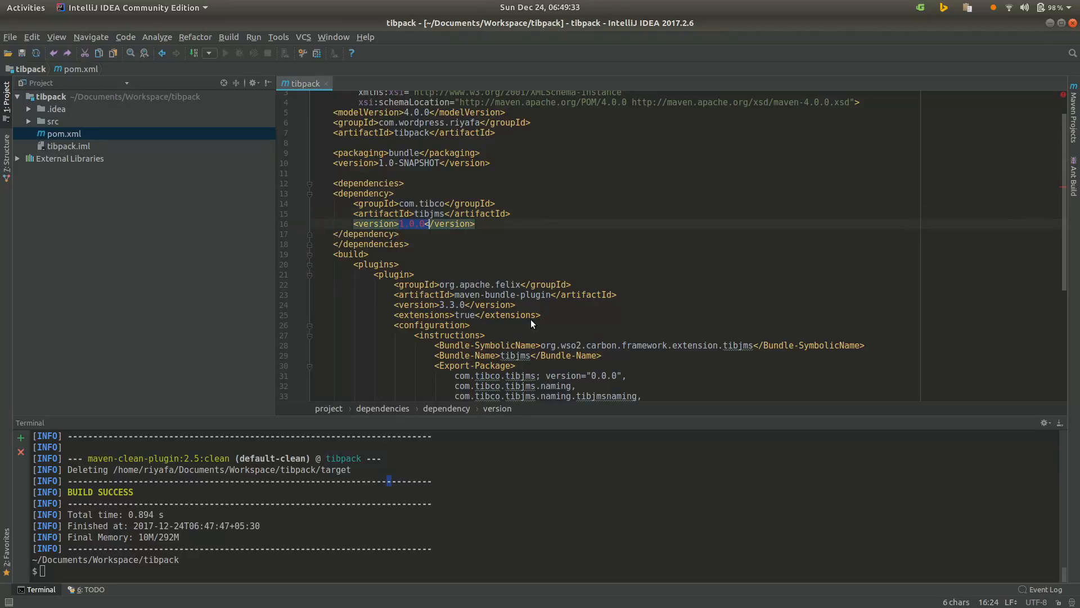
# Review the maven-bundle-plugin configuration and the tibjms dependency in pom.xml.
pyautogui.click(431, 324)
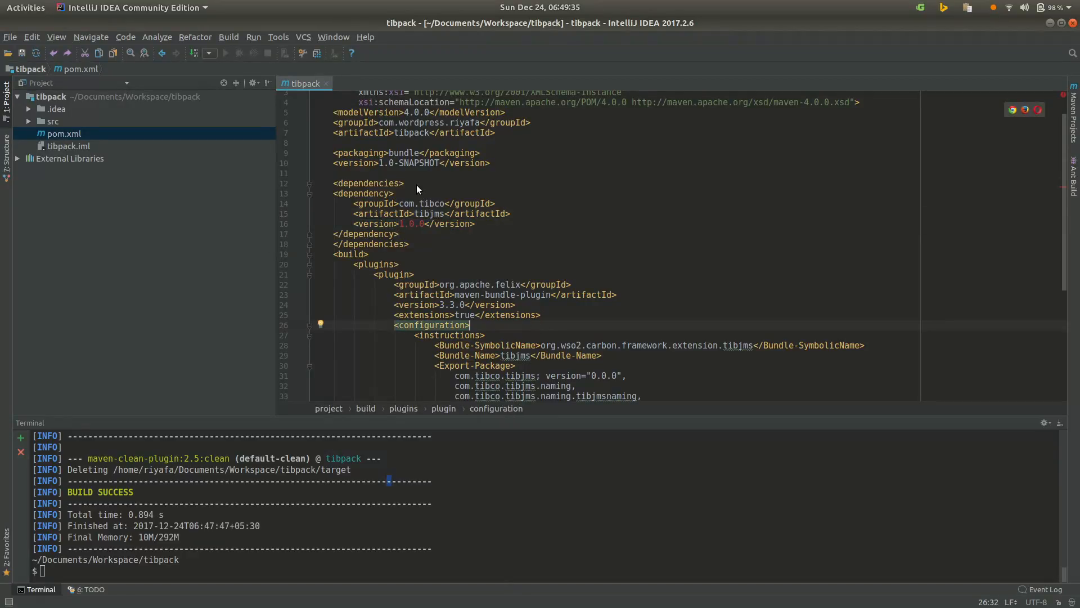
pyautogui.scroll(3)
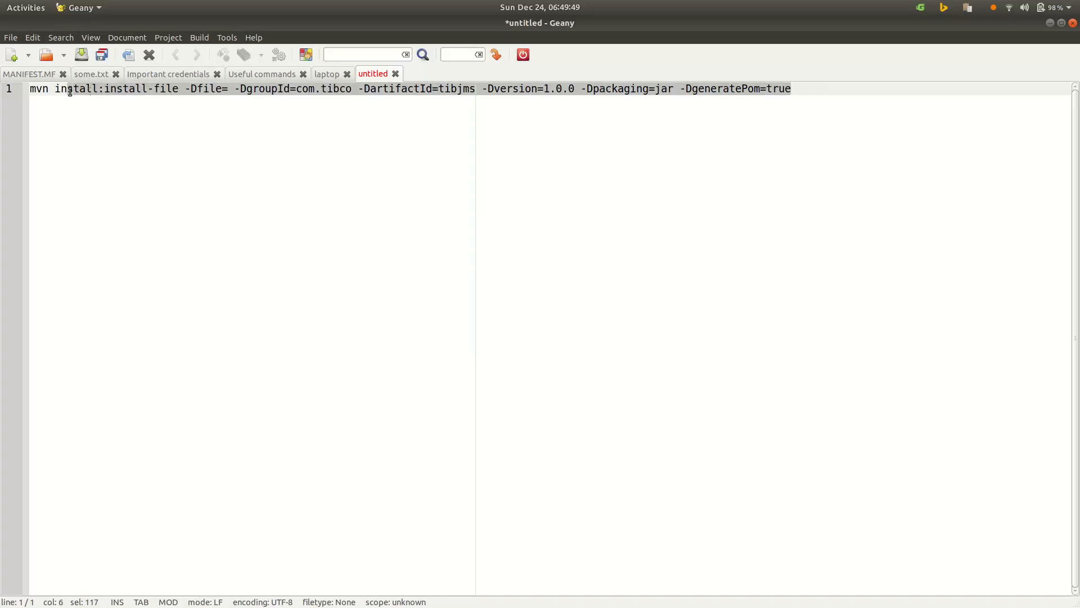
# Copy the full mvn install:install-file line from the untitled Geany tab and switch windows.
pyautogui.click(35, 88)
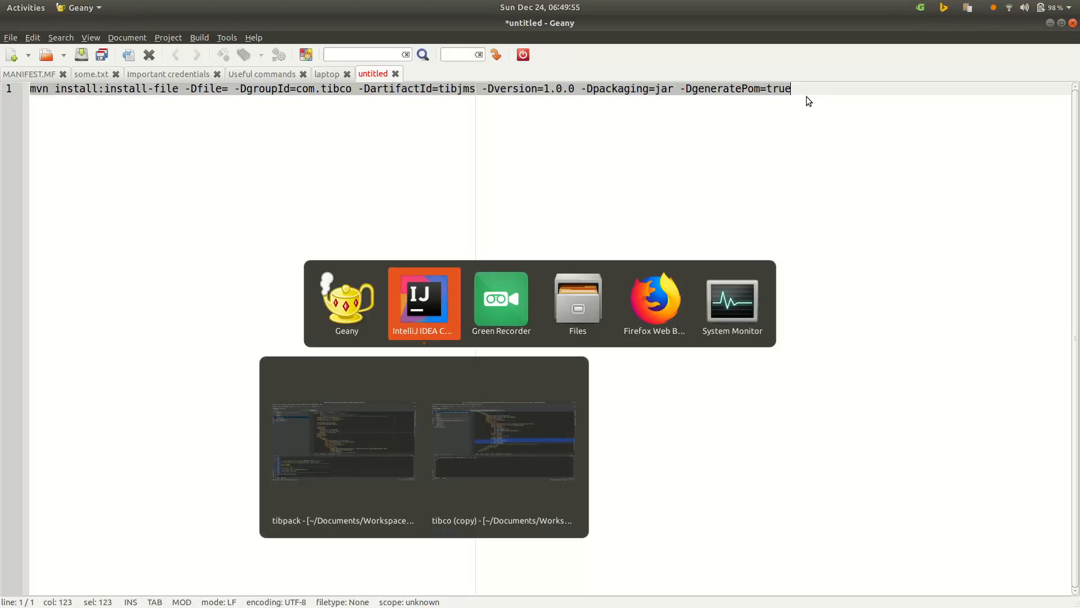
pyautogui.click(342, 441)
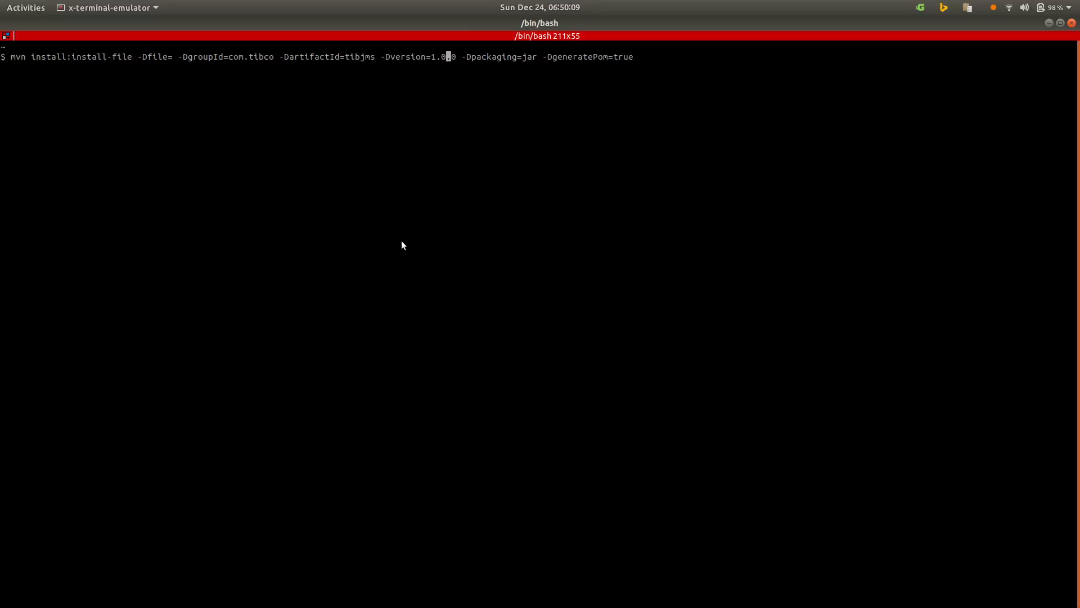
# Run mvn install:install-file with -Dfile pointing to /home/riyafa/Desktop/tibjms.jar.
pyautogui.write('.')
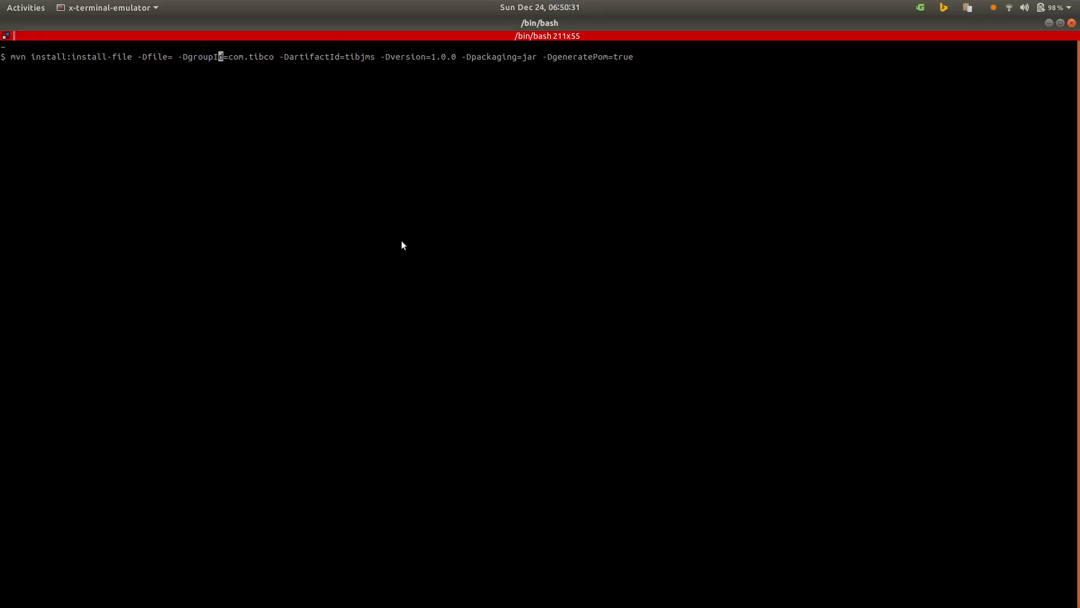
pyautogui.write('/')
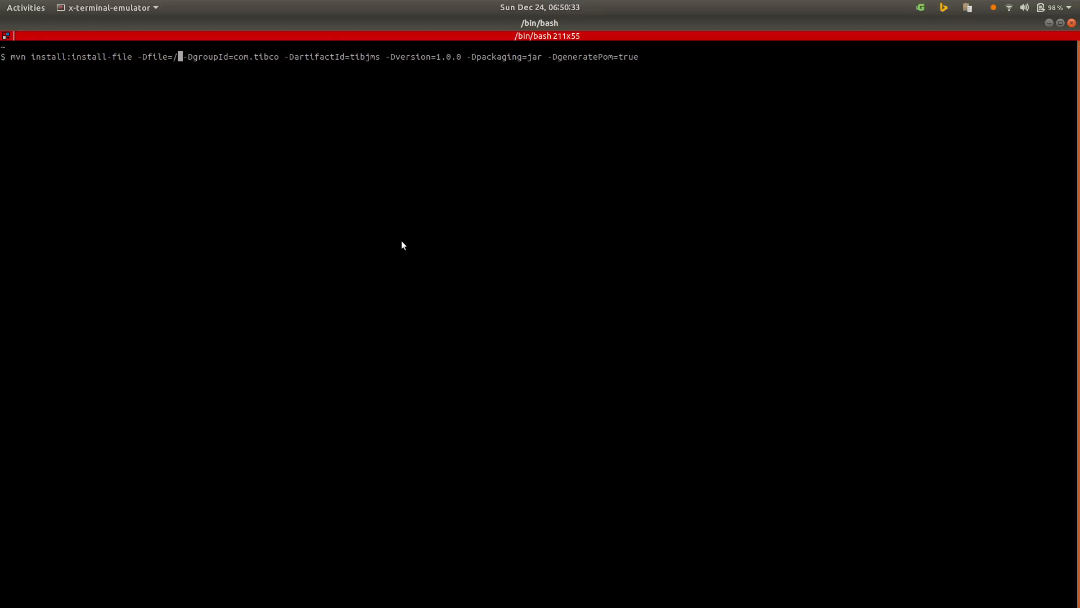
pyautogui.write('home/')
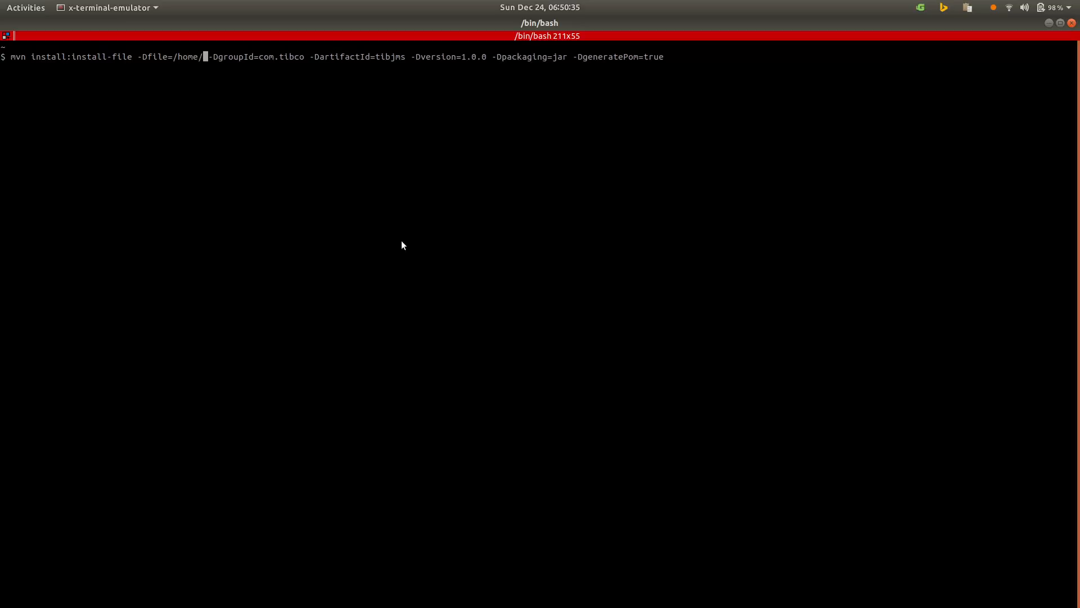
pyautogui.write('riyafa/Desktop/tibjms.jar')
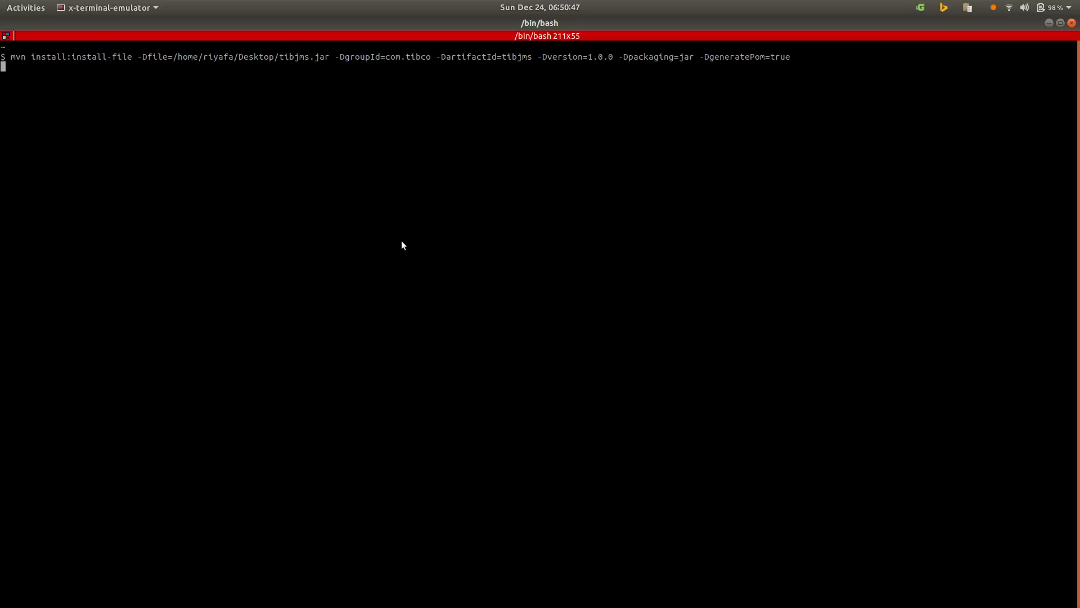
pyautogui.press('Return')
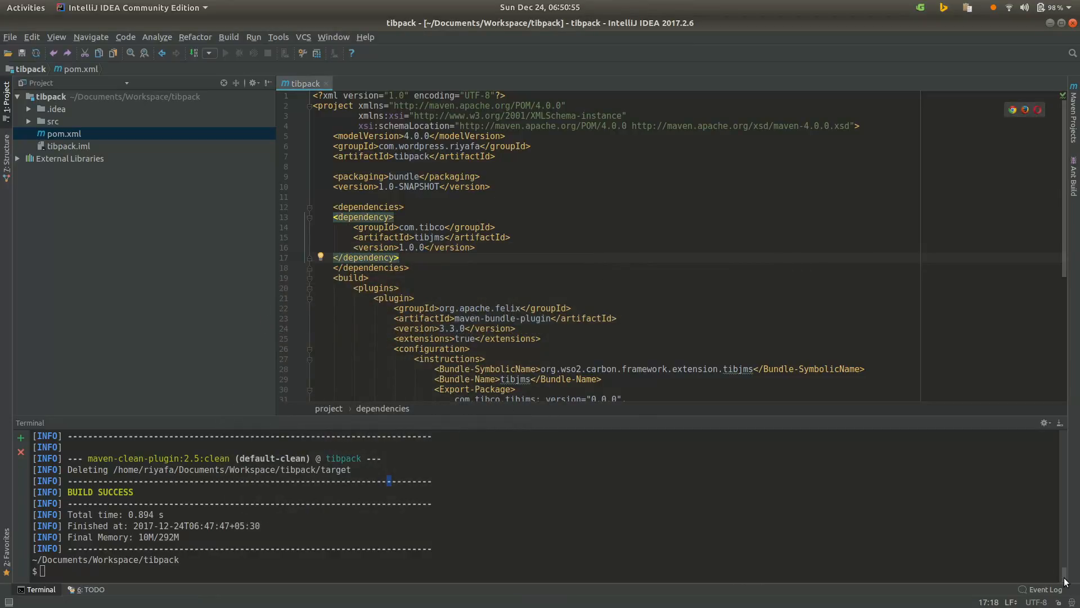
# Run mvn clean install for tibpack in the IntelliJ Terminal tool window.
pyautogui.click(400, 246)
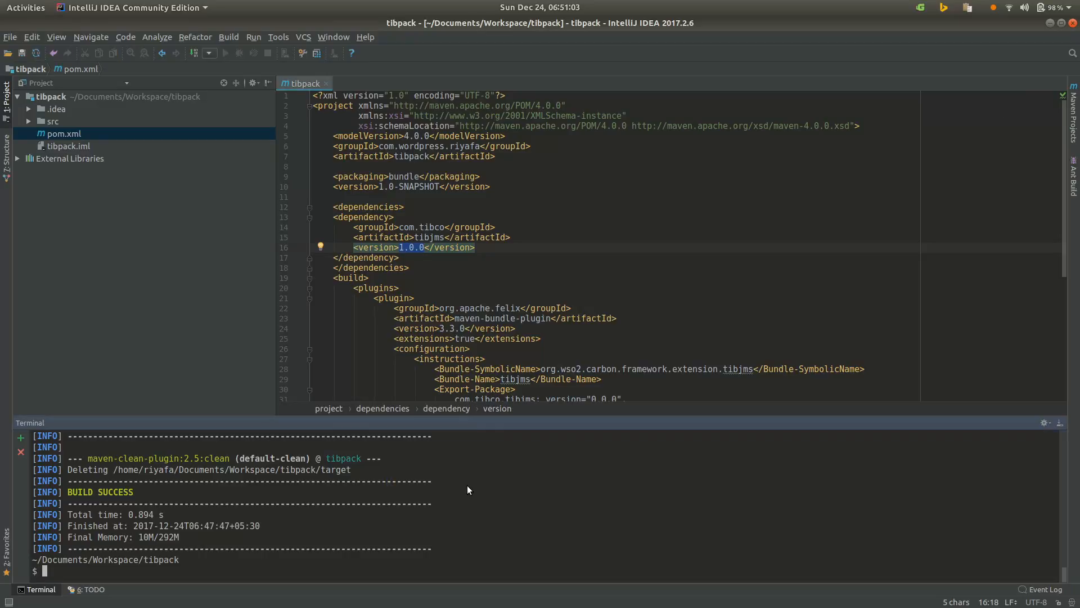
pyautogui.write('mvn clean')
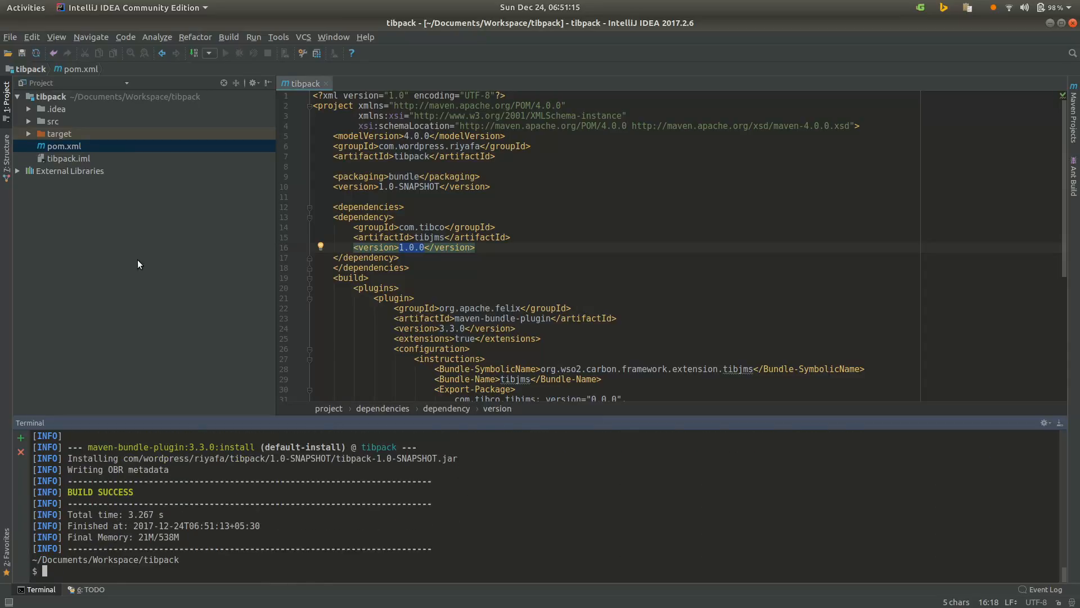
# Reveal tibpack-1.0-SNAPSHOT.jar under the target folder and return to the tibjms version line.
pyautogui.click(39, 134)
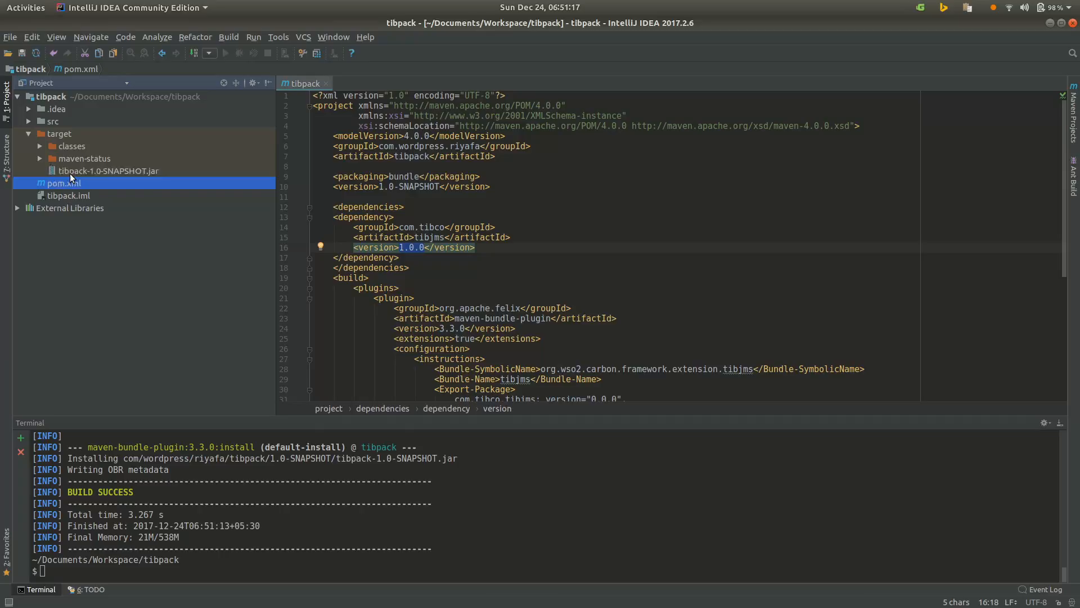
pyautogui.click(108, 170)
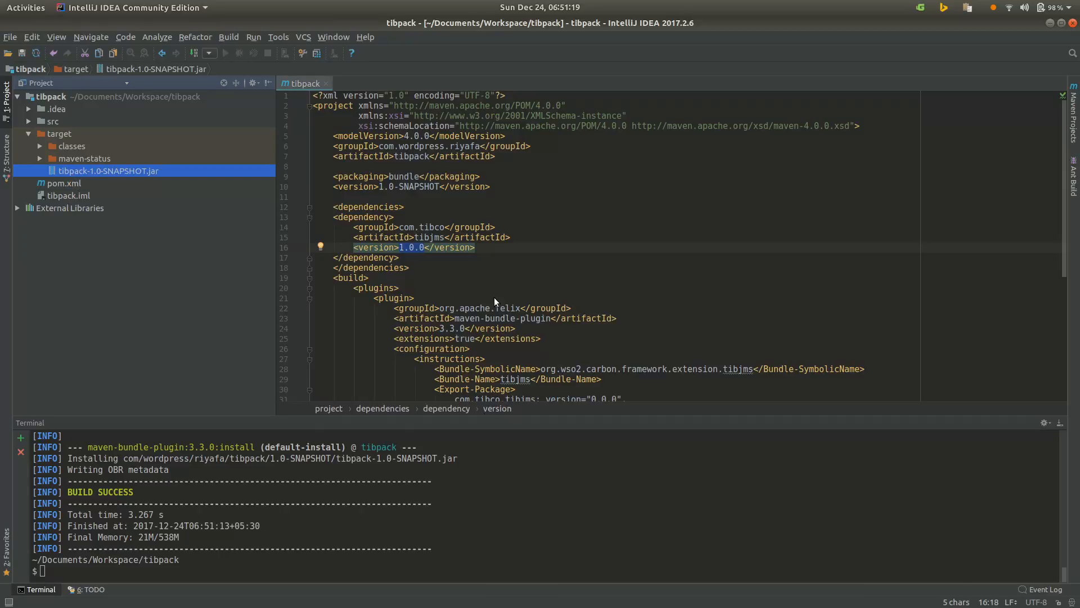
pyautogui.scroll(-3)
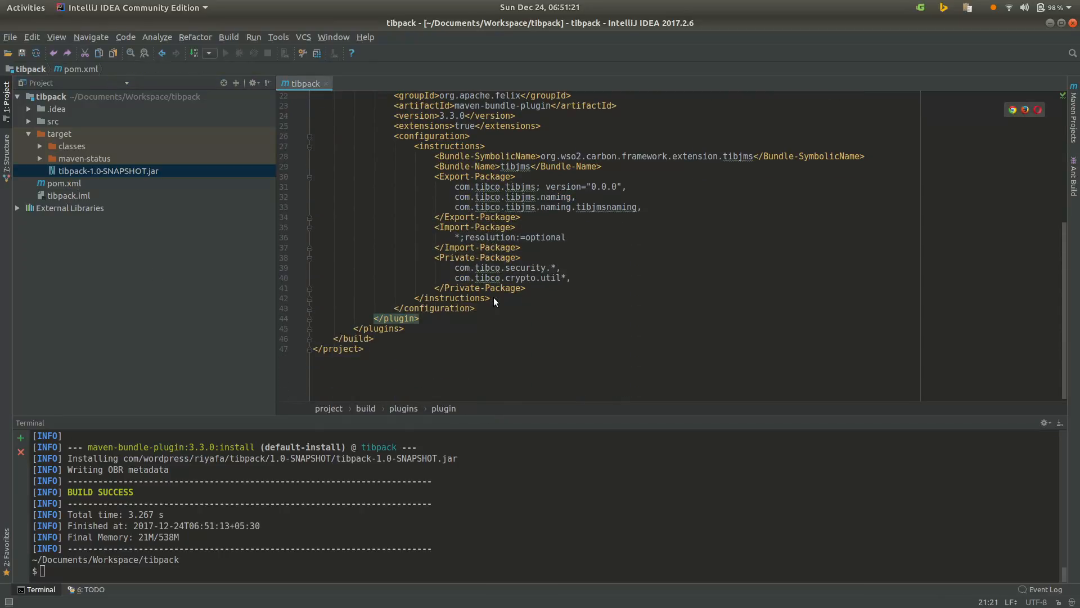
pyautogui.scroll(3)
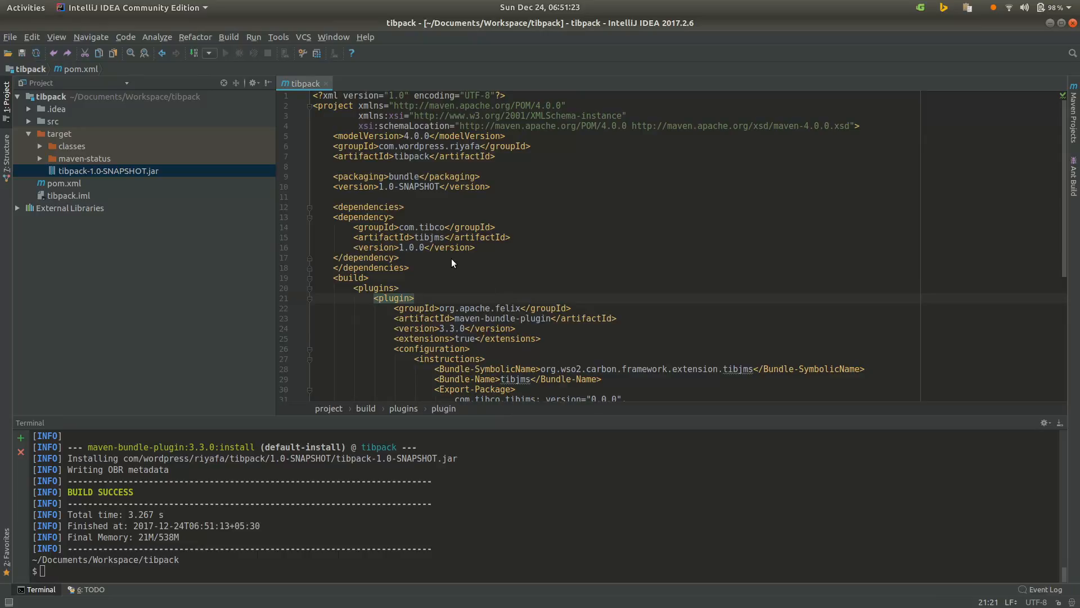
pyautogui.click(406, 247)
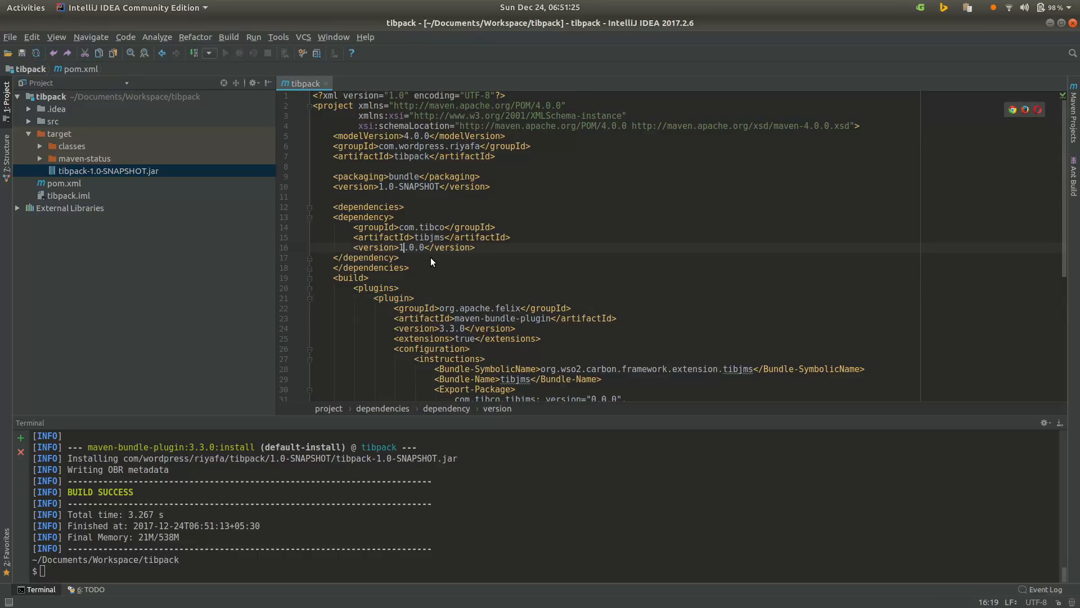